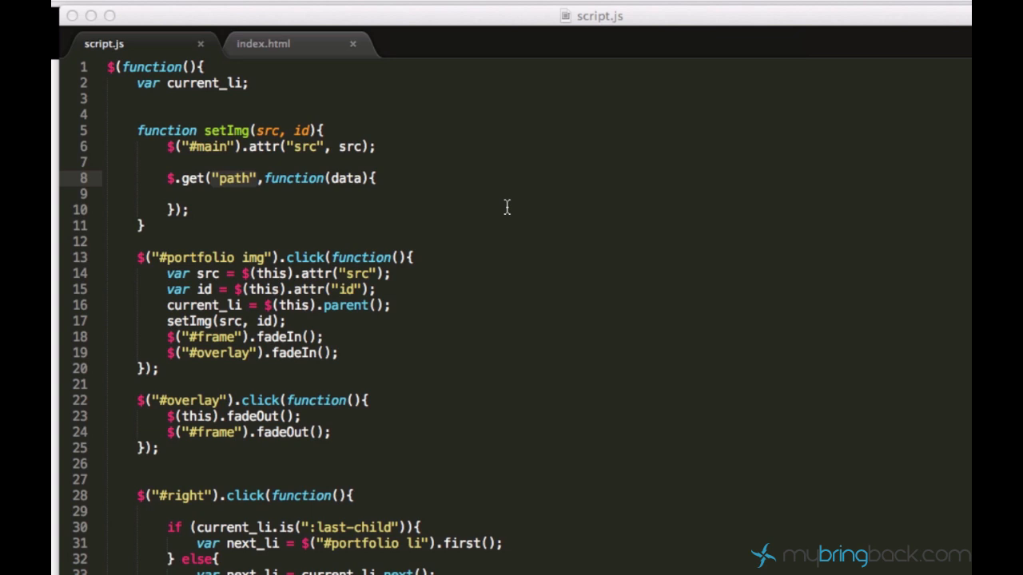
mouse_move(430, 160)
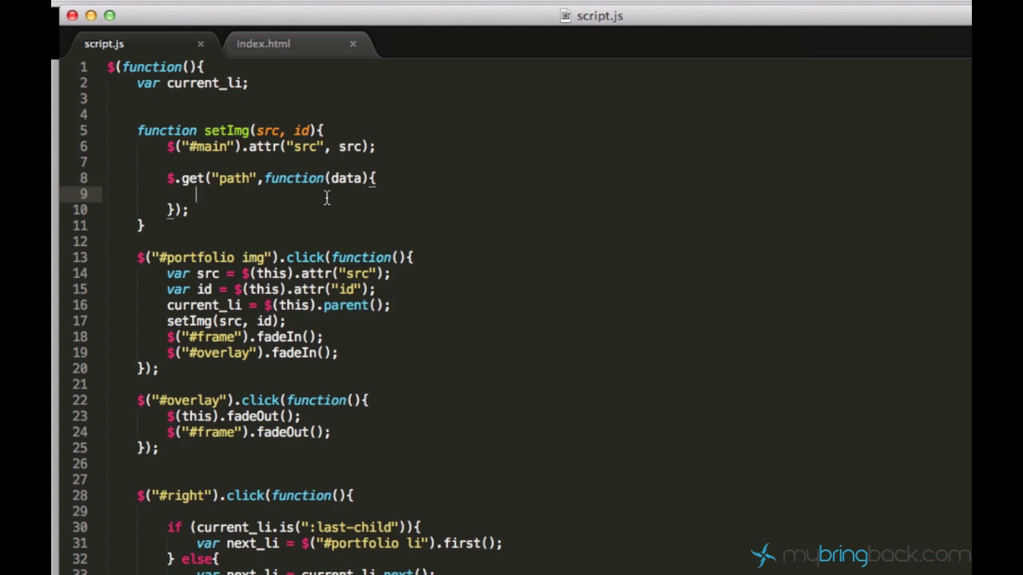
mouse_move(247, 200)
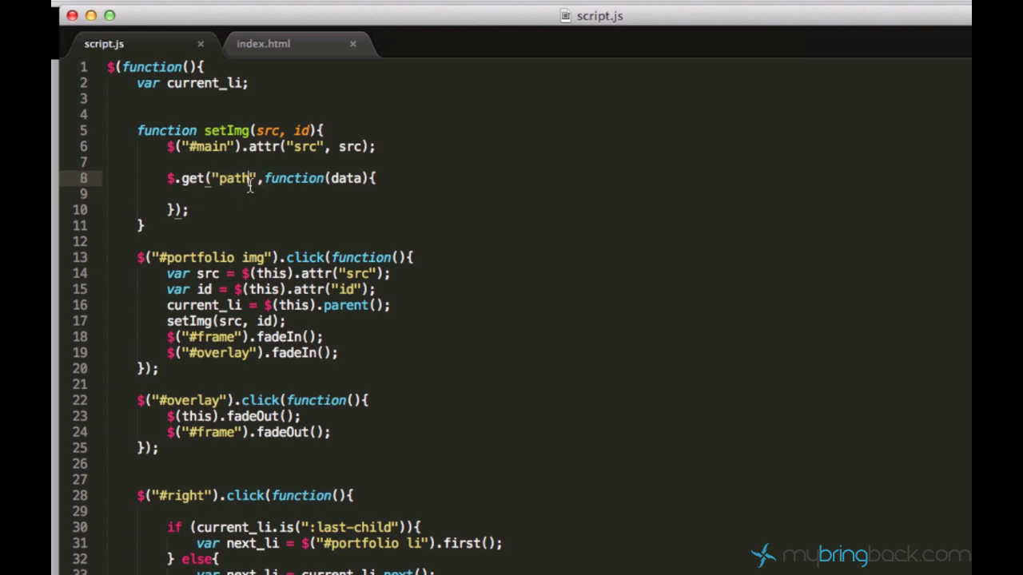
- In setImg, add var path = "text/"+id+".txt" and pass path to $.get
double_click(235, 178)
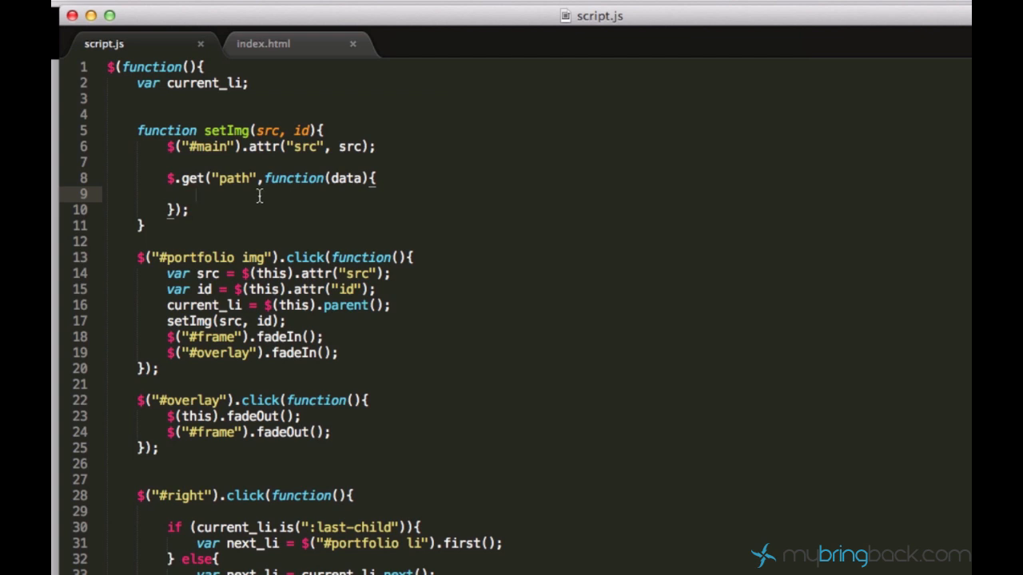
mouse_move(252, 160)
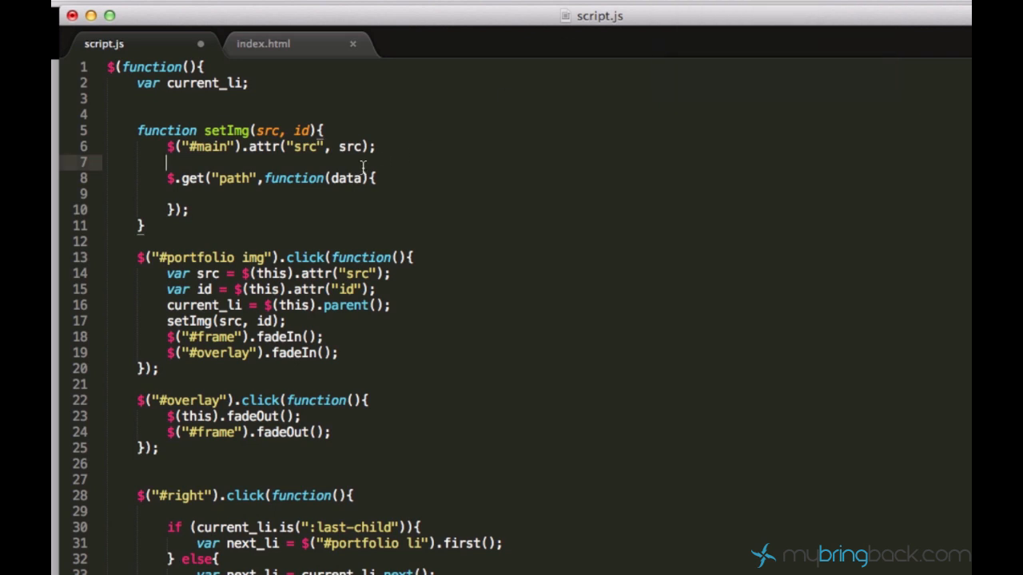
mouse_move(400, 177)
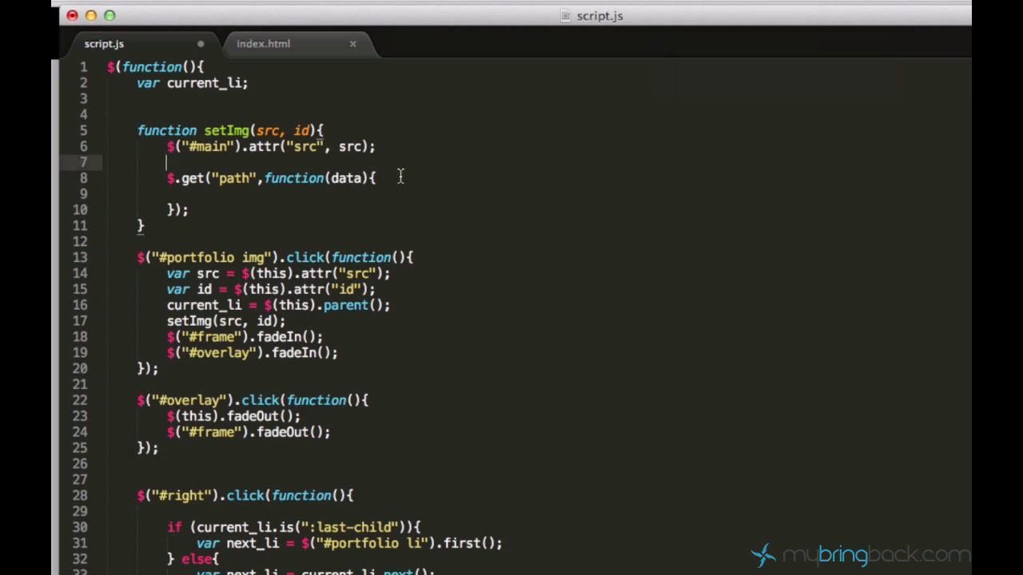
mouse_move(337, 166)
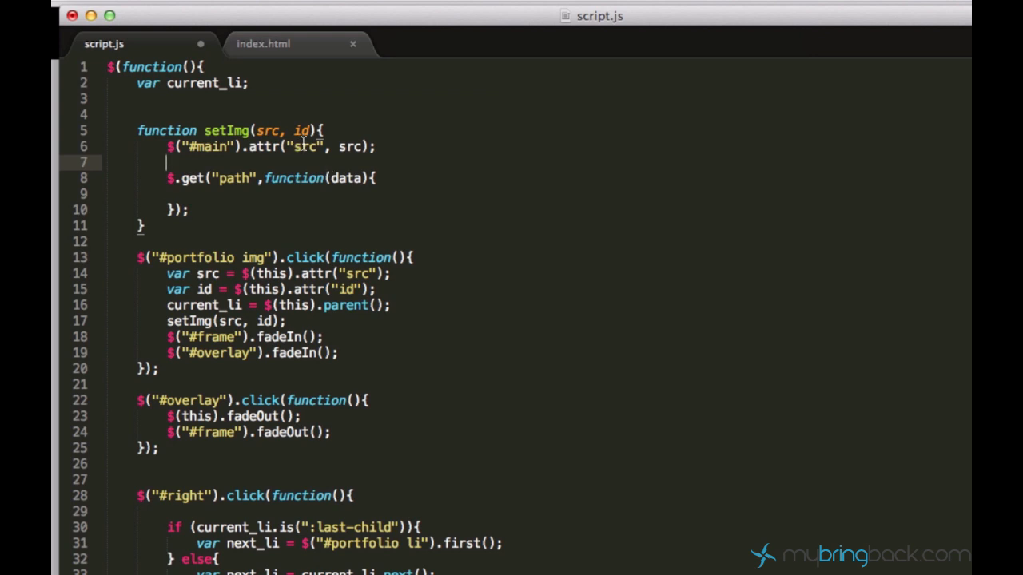
mouse_move(341, 147)
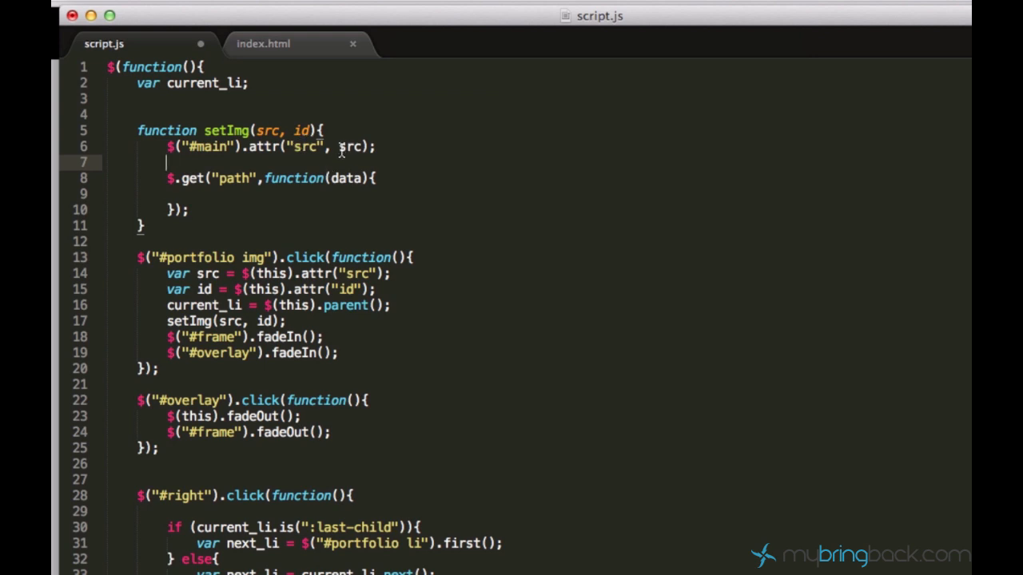
mouse_move(369, 176)
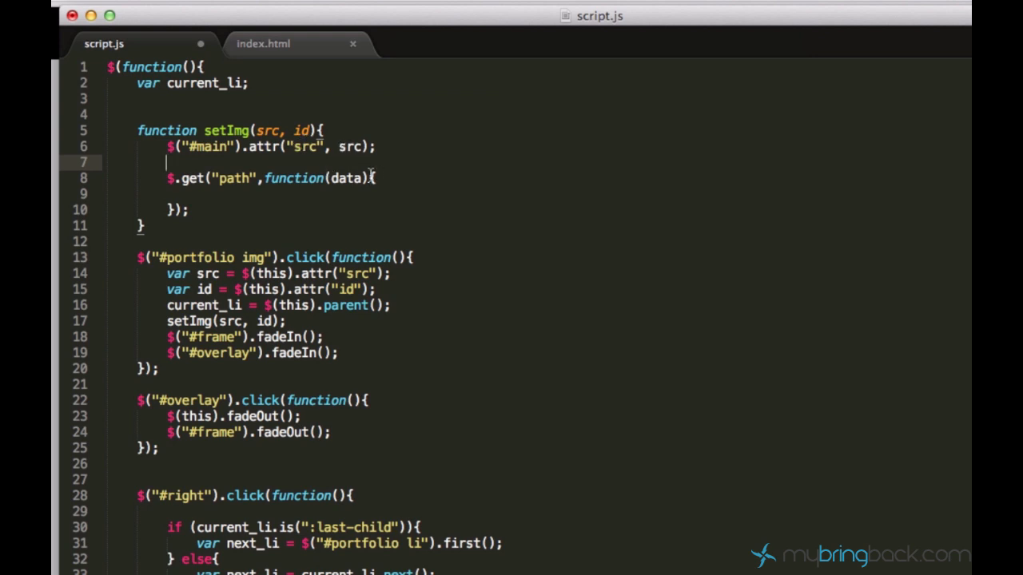
click(264, 43)
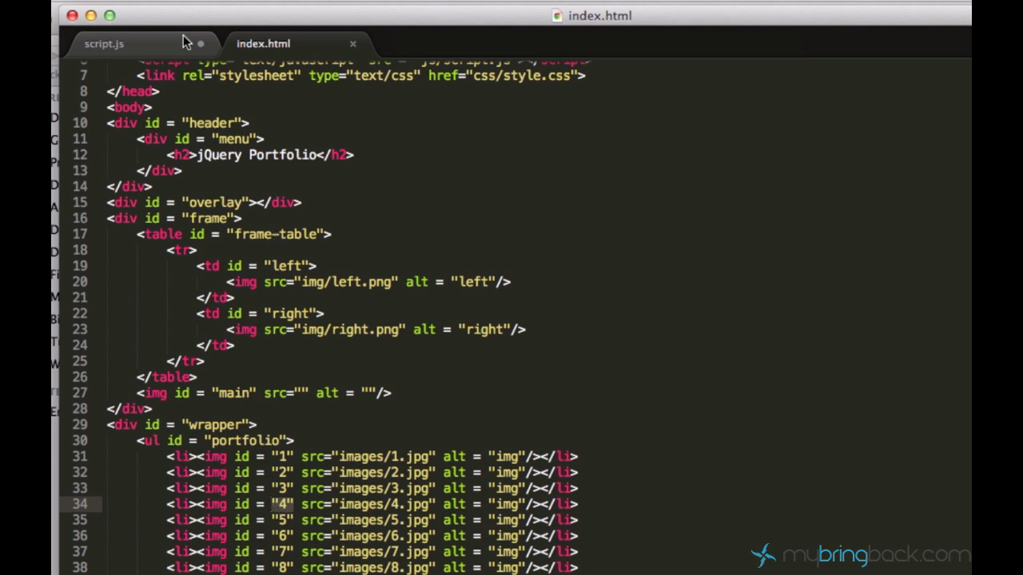
click(103, 43)
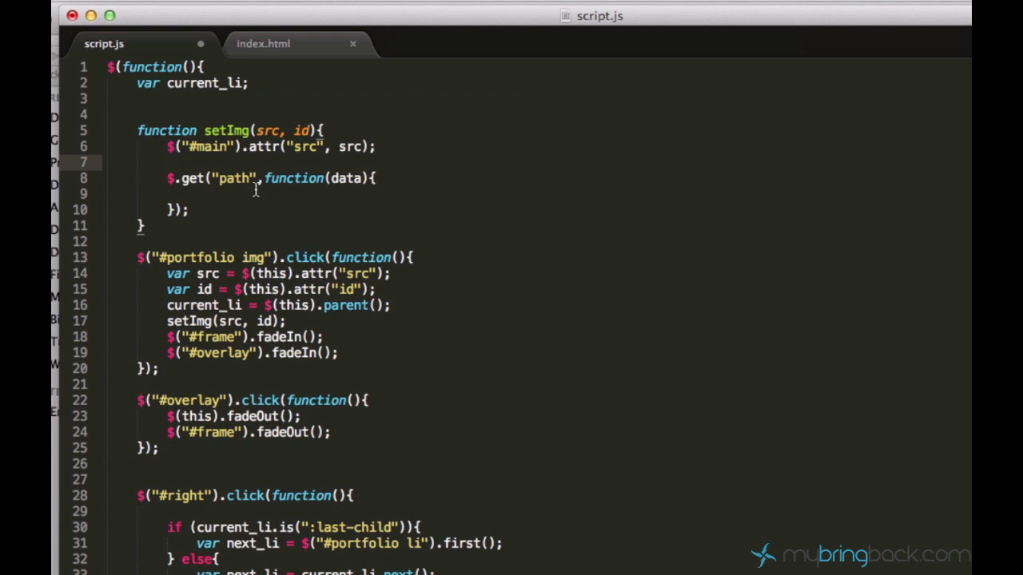
text(var)
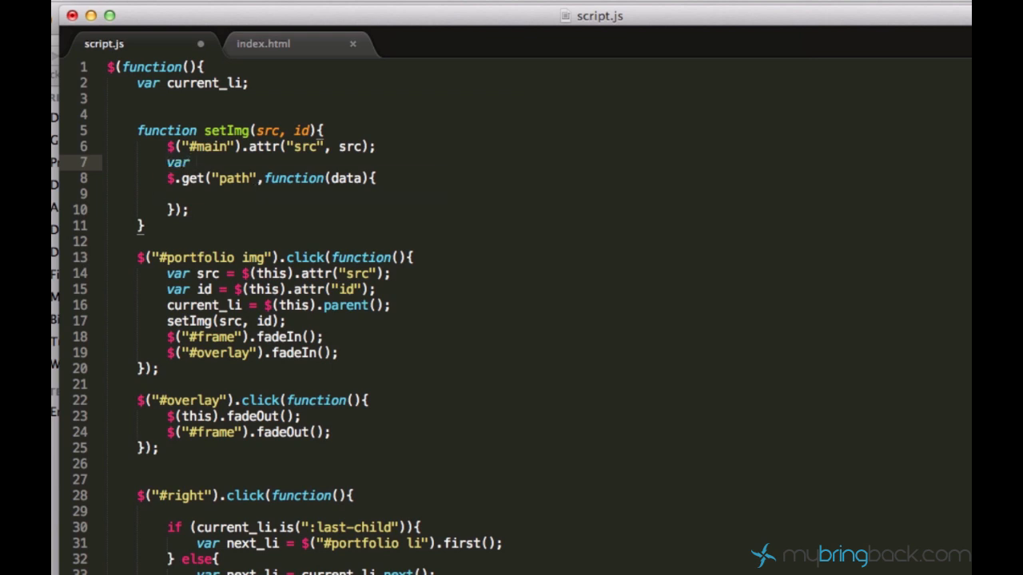
text(path)
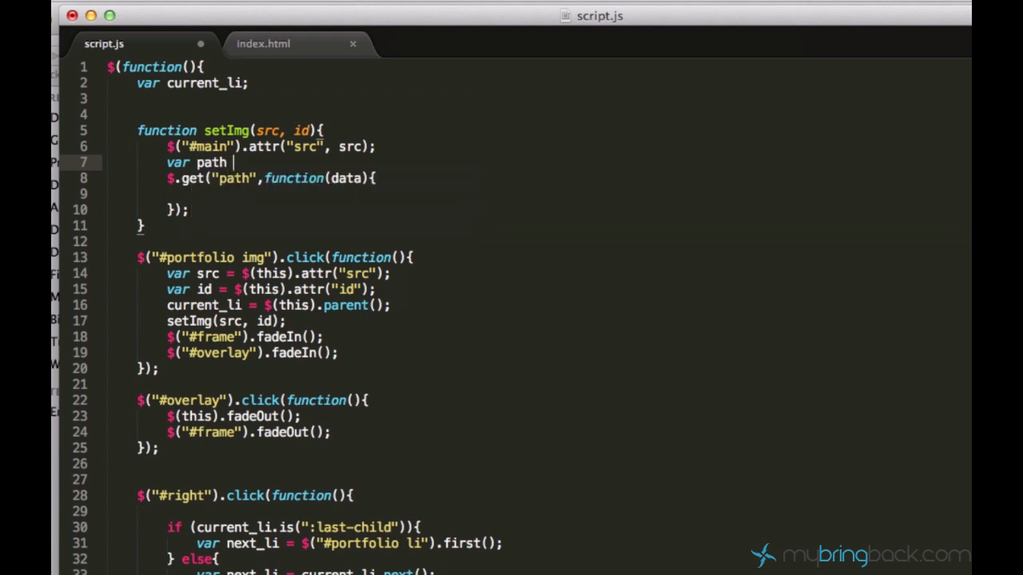
text(=)
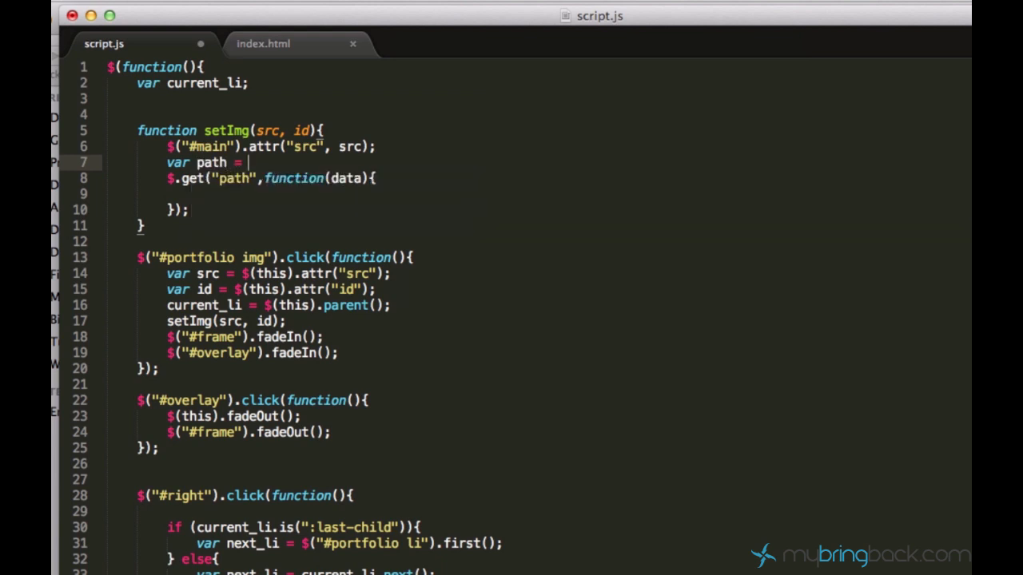
text("text")
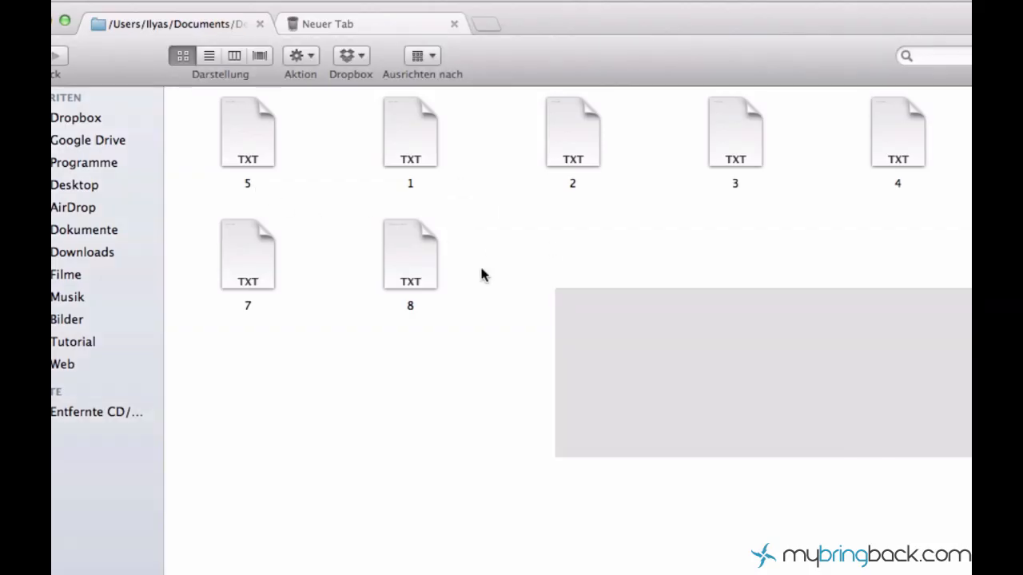
click(62, 364)
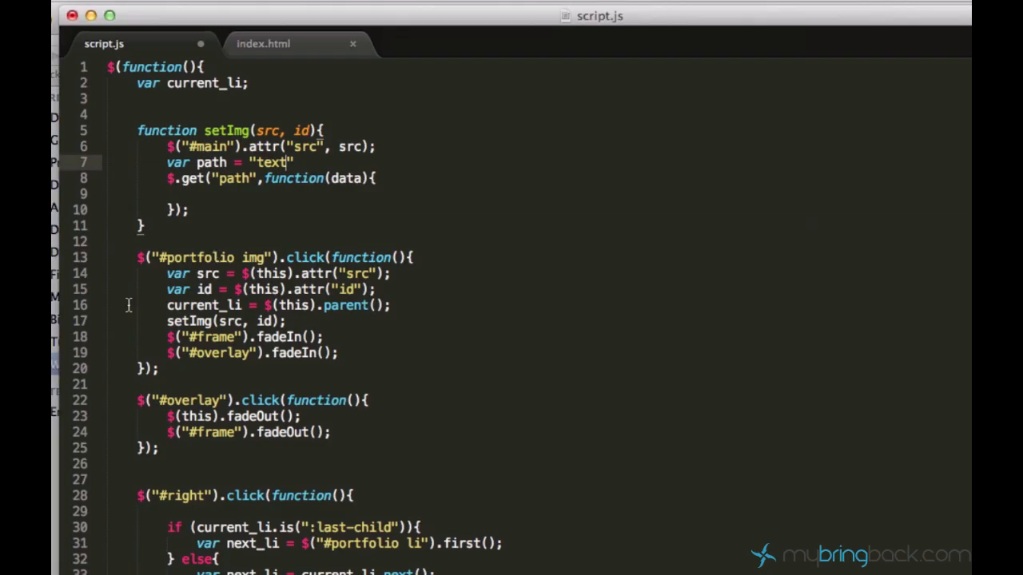
text(/)
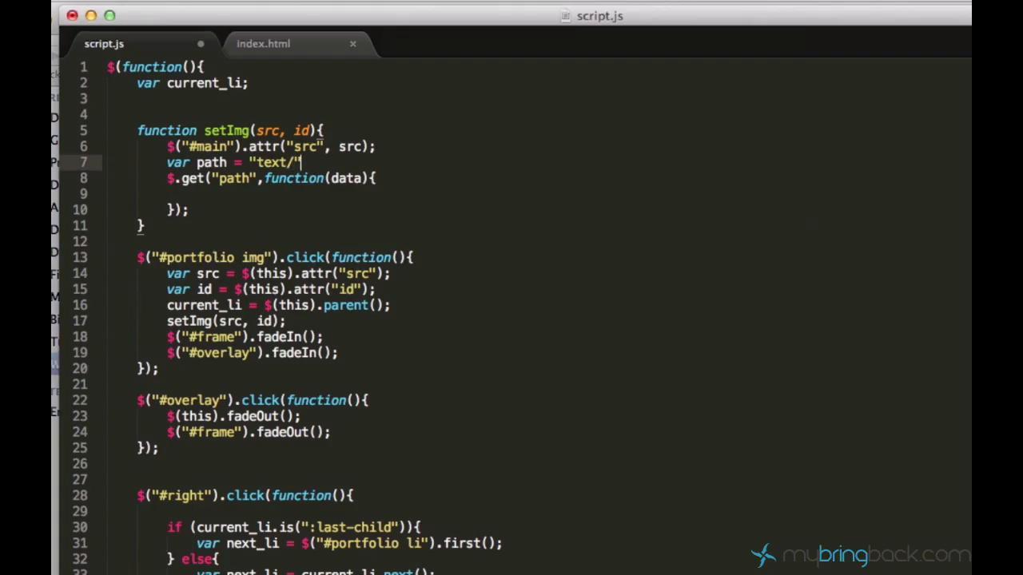
text(+id+".txt";)
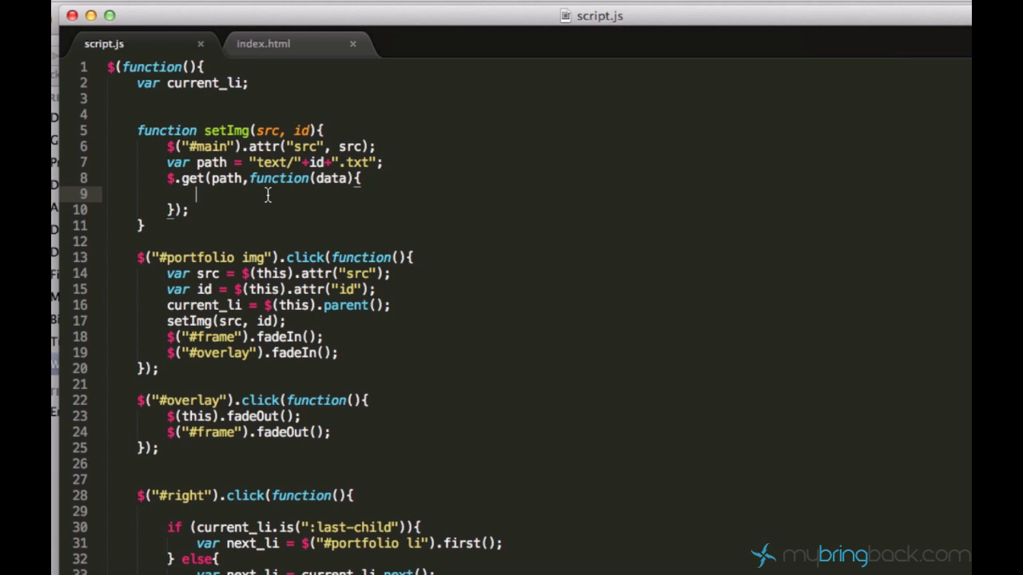
- Write console.log(data) inside the $.get callback
text(console.)
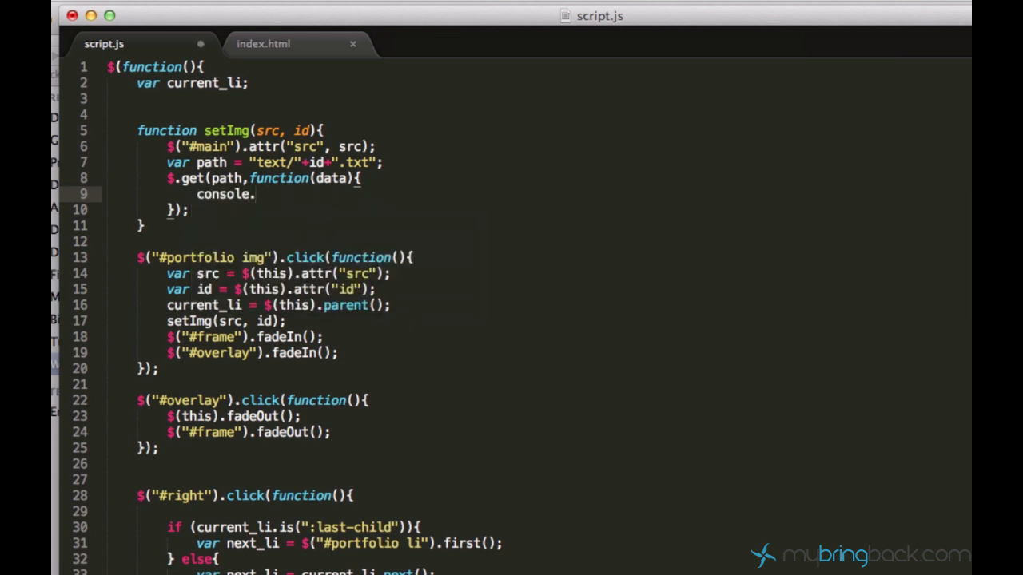
text(log())
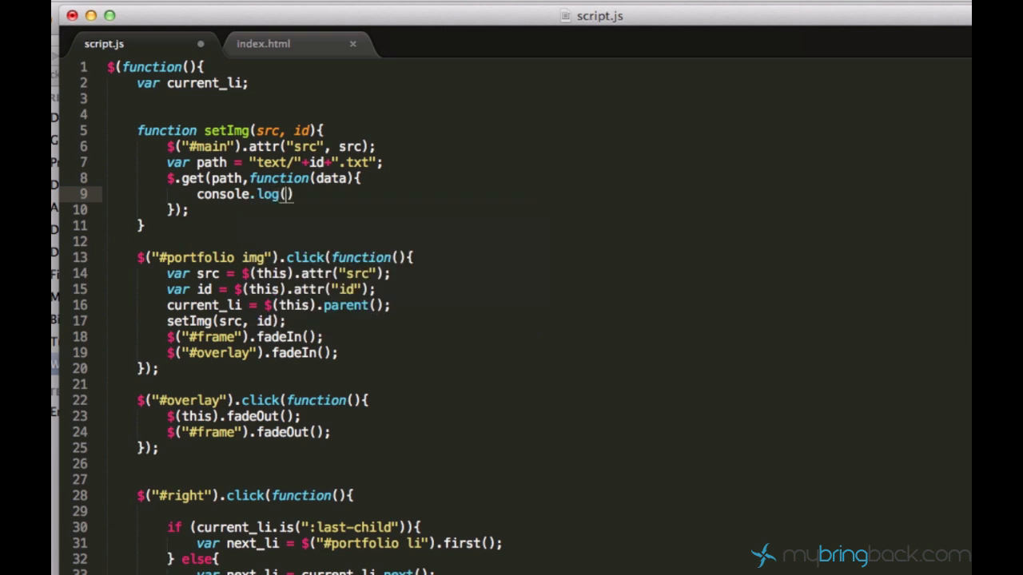
text(data)
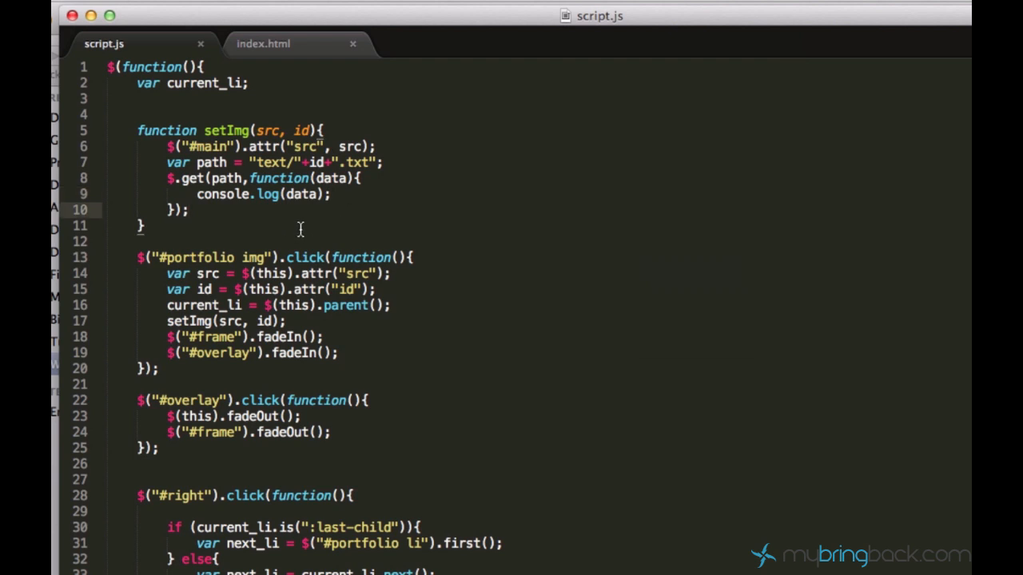
mouse_move(300, 254)
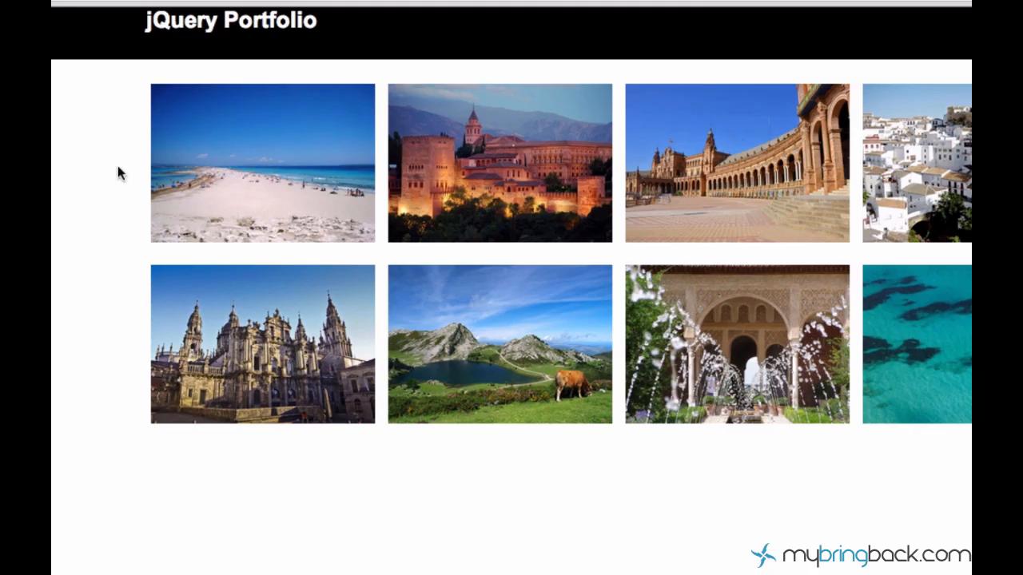
mouse_move(316, 136)
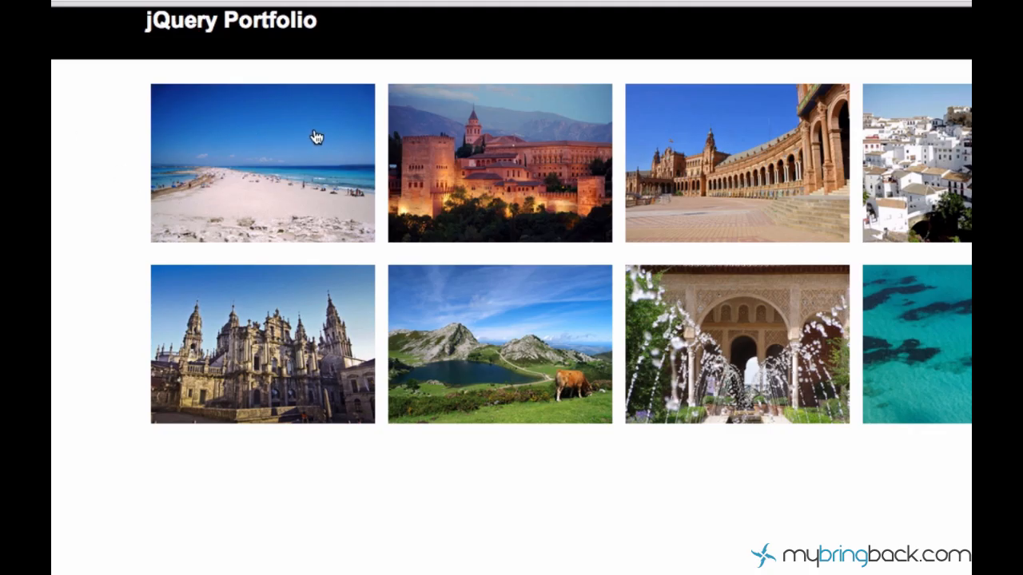
- Open the beach photo and advance through three more images, including the castle
click(262, 163)
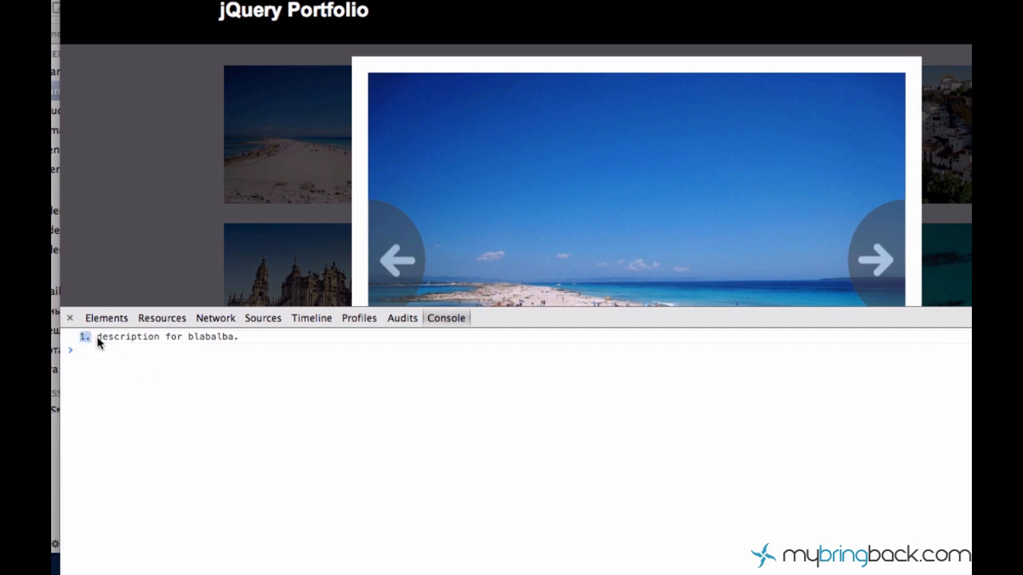
click(876, 259)
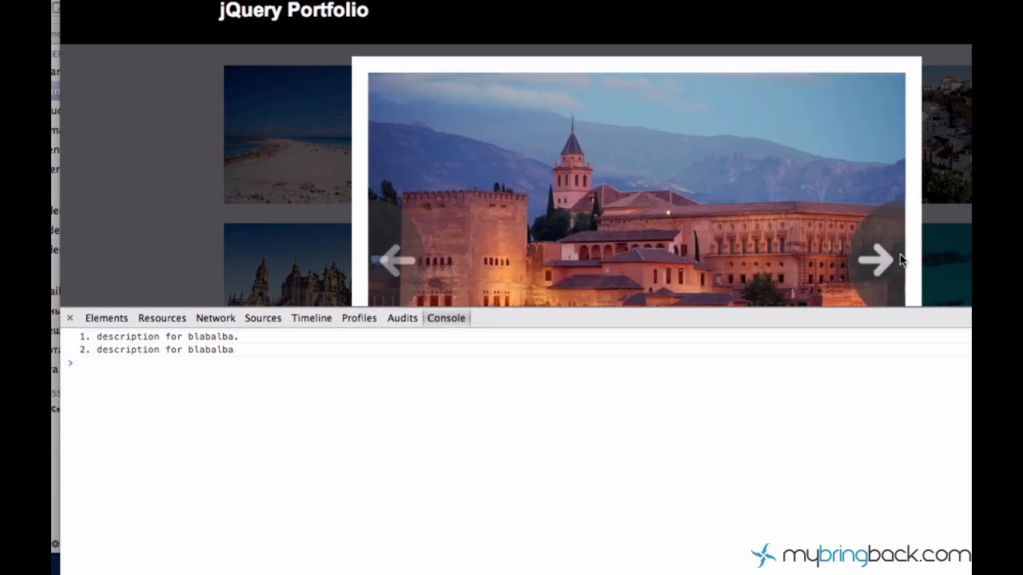
click(875, 258)
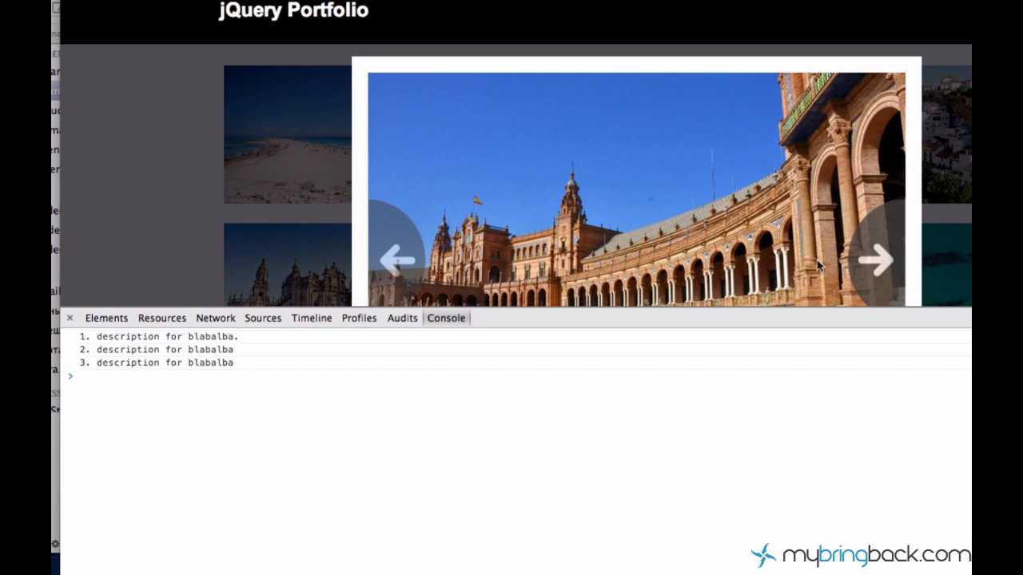
click(875, 259)
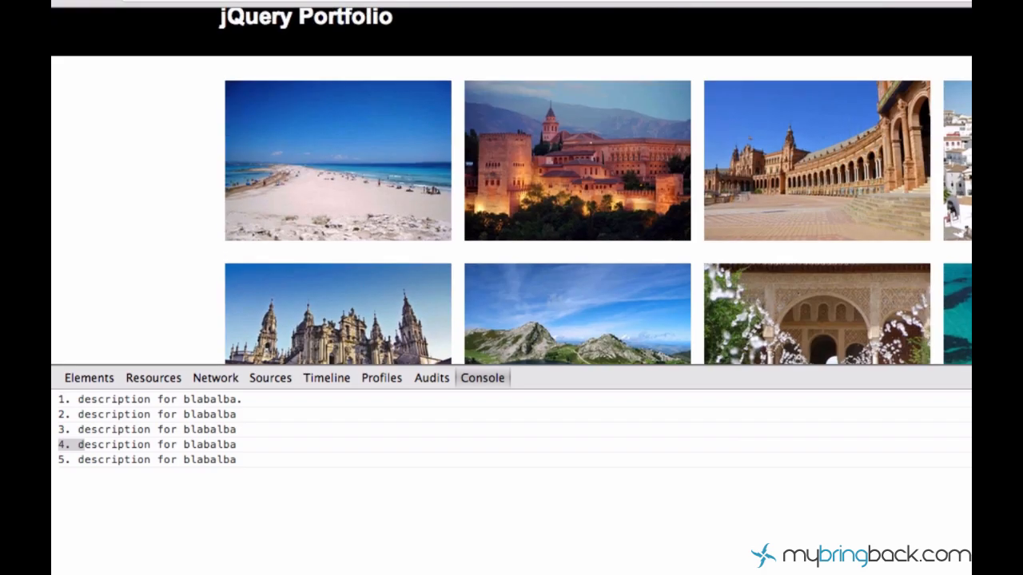
scroll(down, 3)
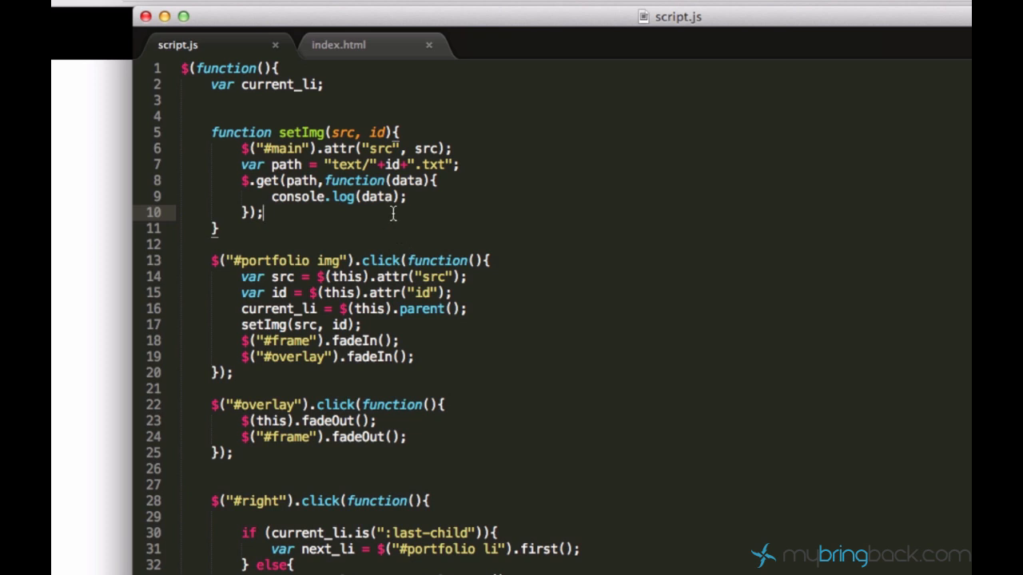
mouse_move(401, 213)
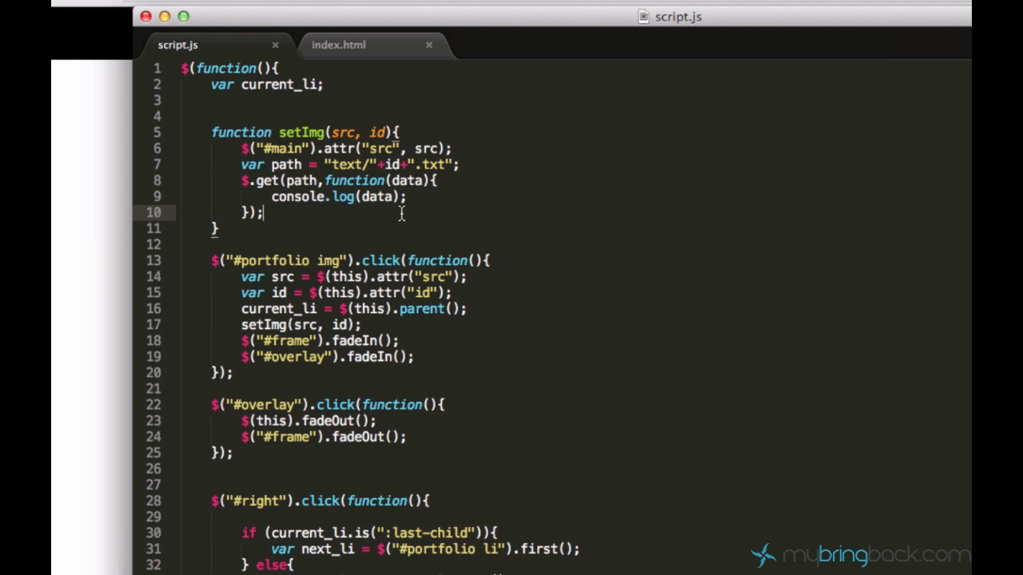
mouse_move(523, 237)
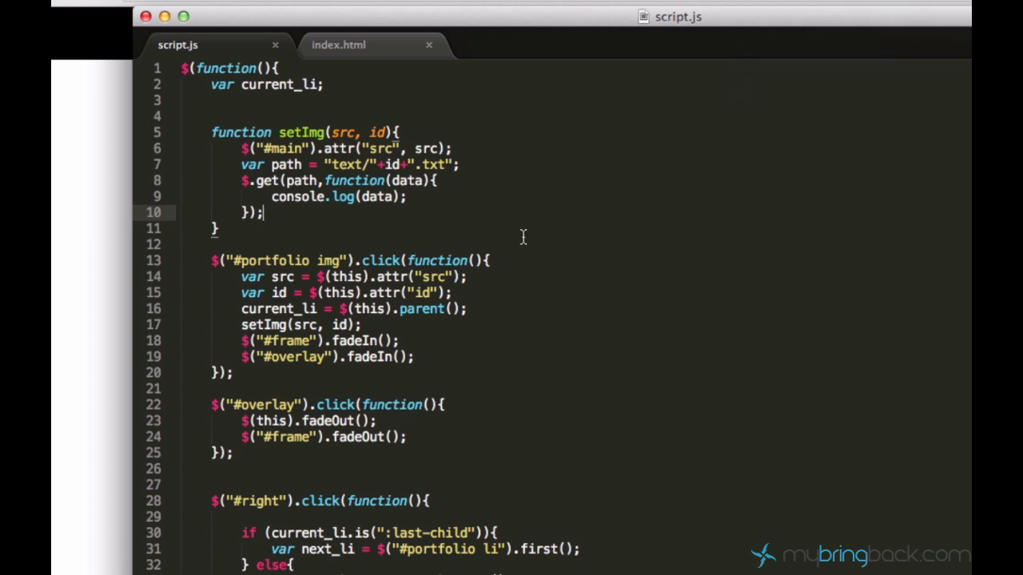
mouse_move(487, 216)
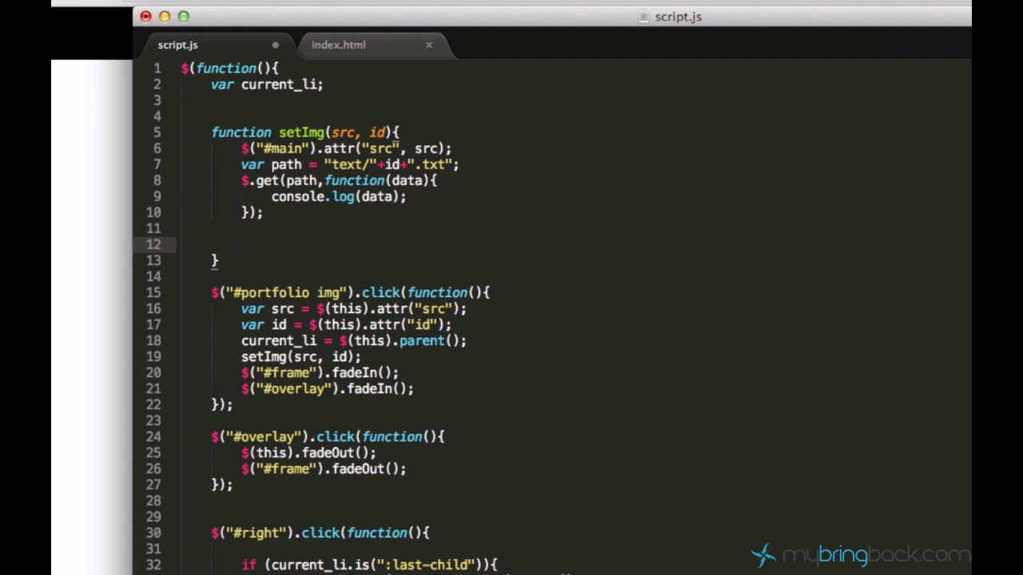
- Type var xmlhttprequst = new xmlhttprequst; inside setImg, then delete it again
text(var xml)
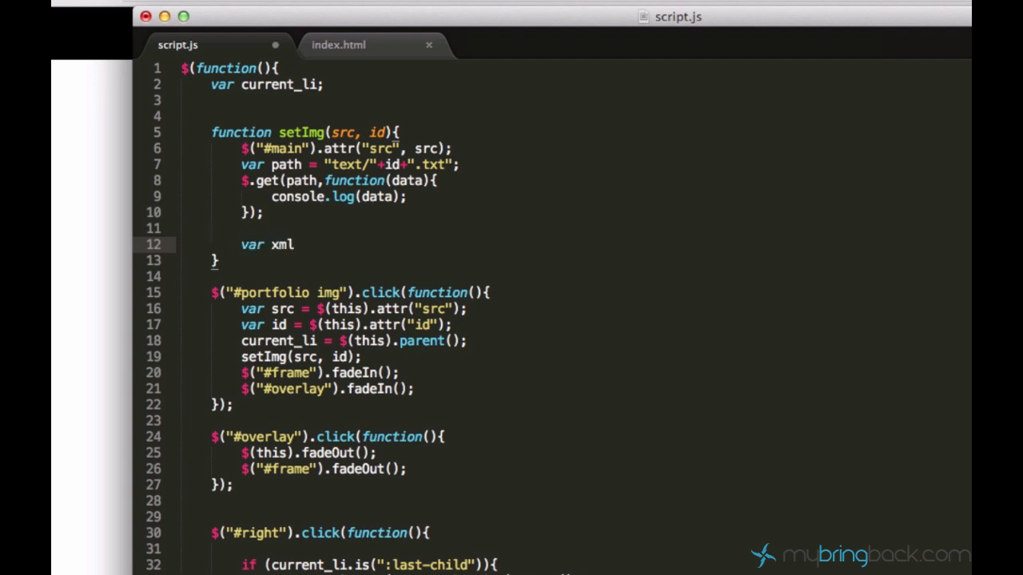
text(http)
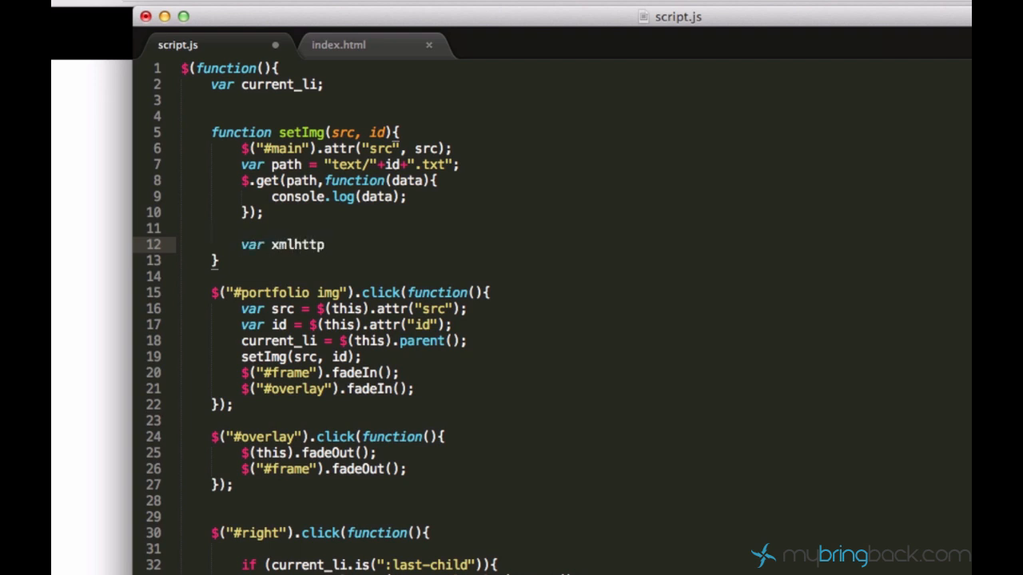
text(requst =)
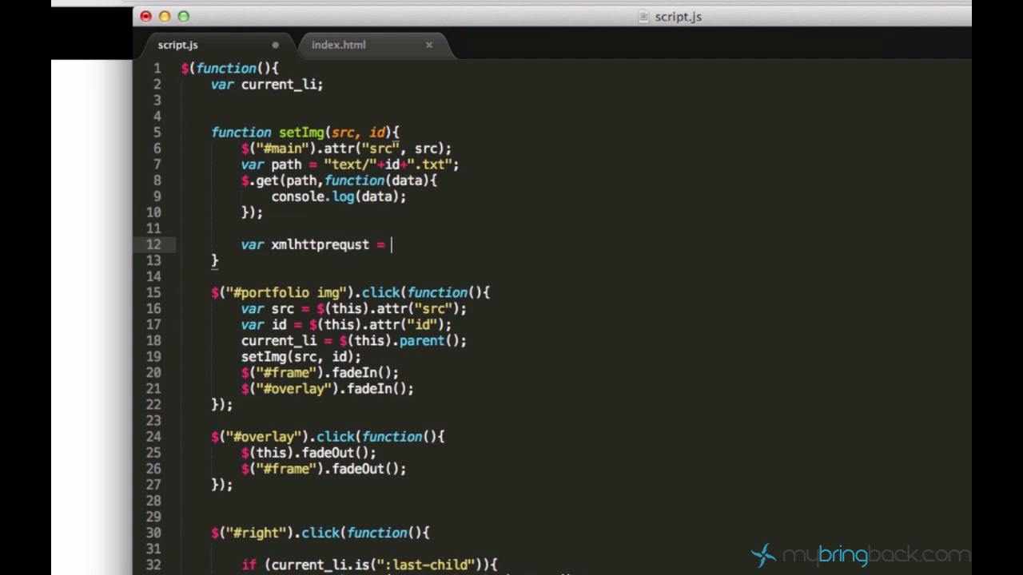
text(new xmlhttprequst)
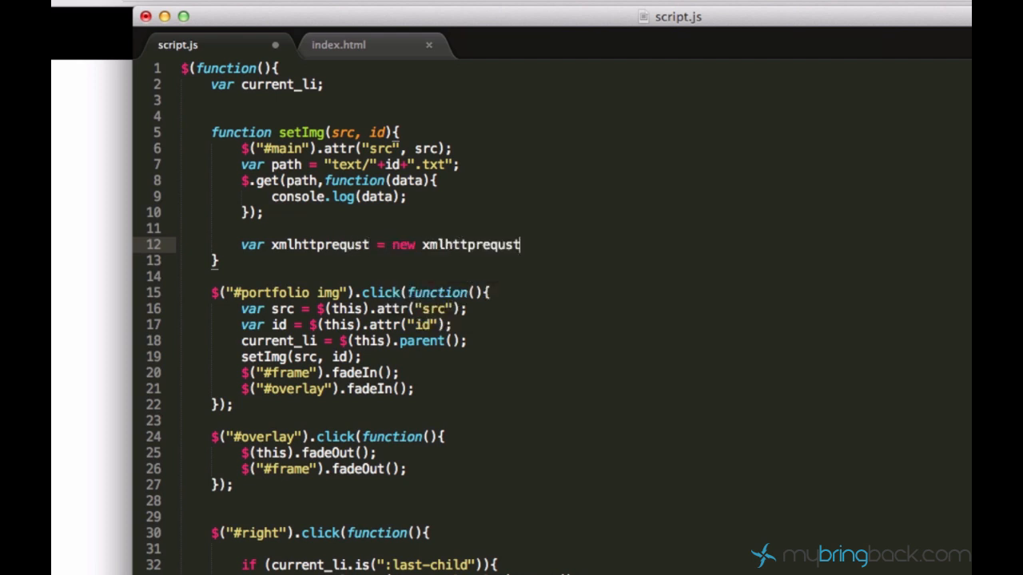
text(;)
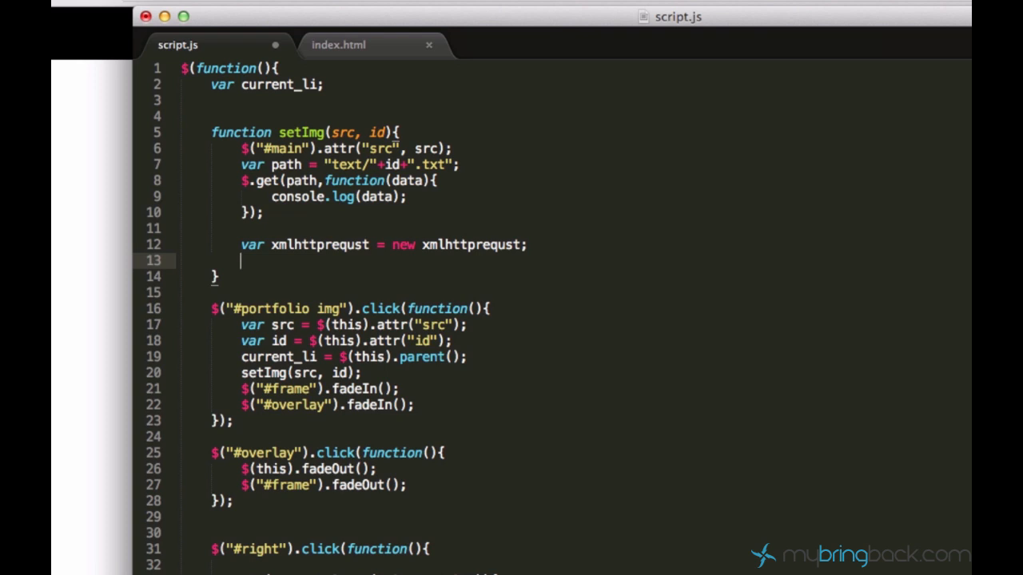
scroll(down, 3)
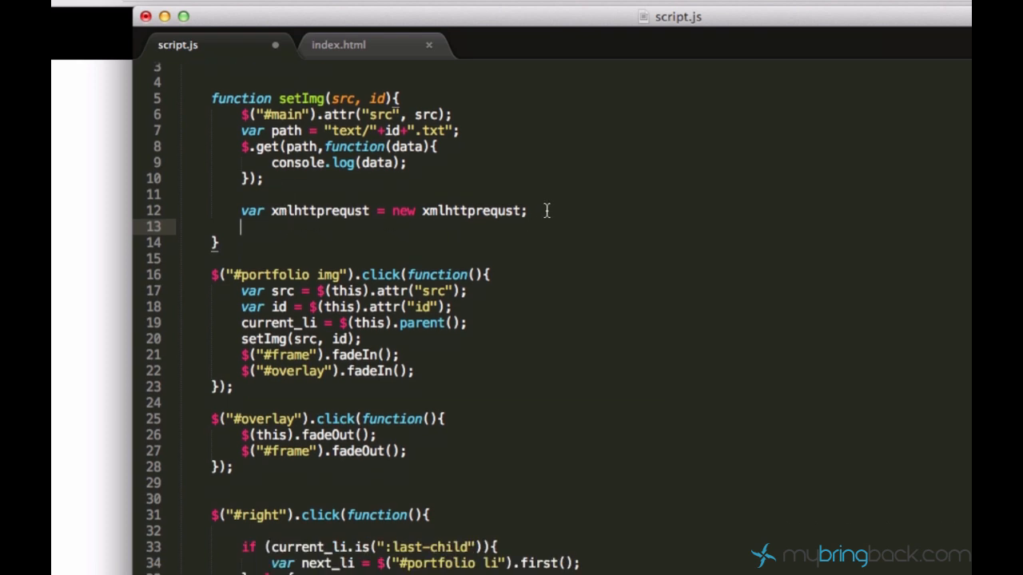
key(Backspace)
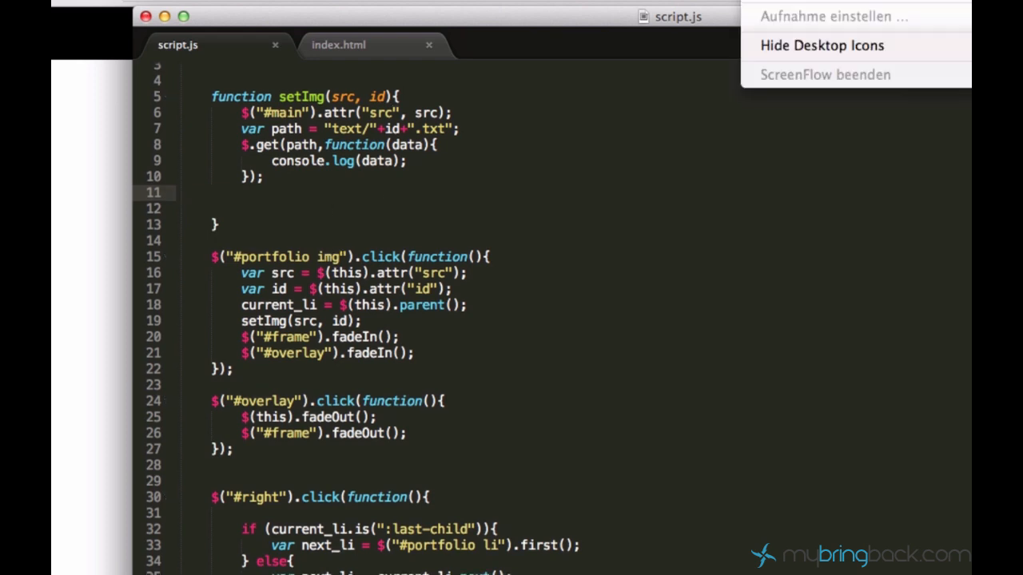
- Clear the leftover request line so setImg only fetches and logs the text file
click(477, 201)
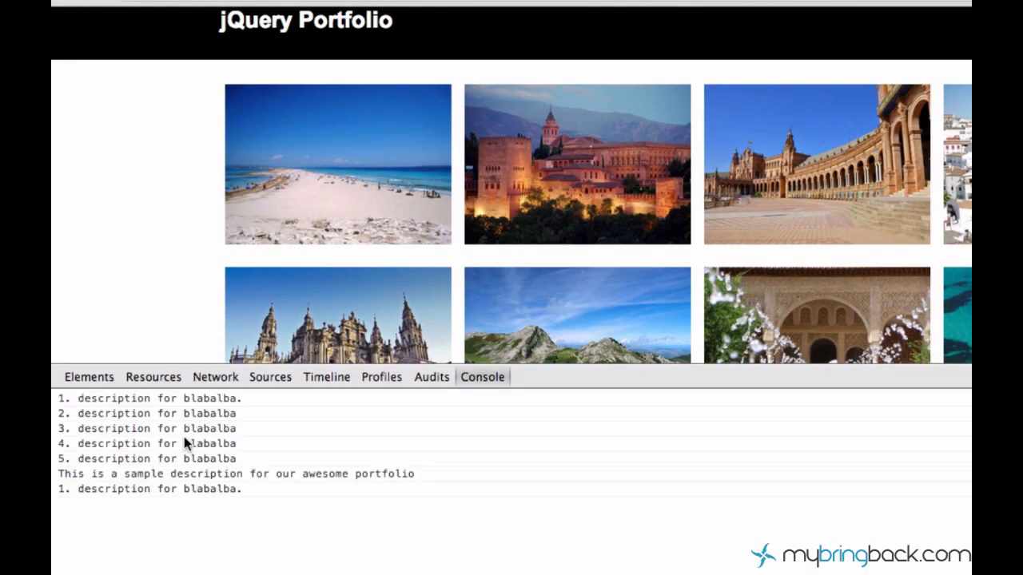
- Close the DevTools console after reviewing the logged descriptions
click(338, 164)
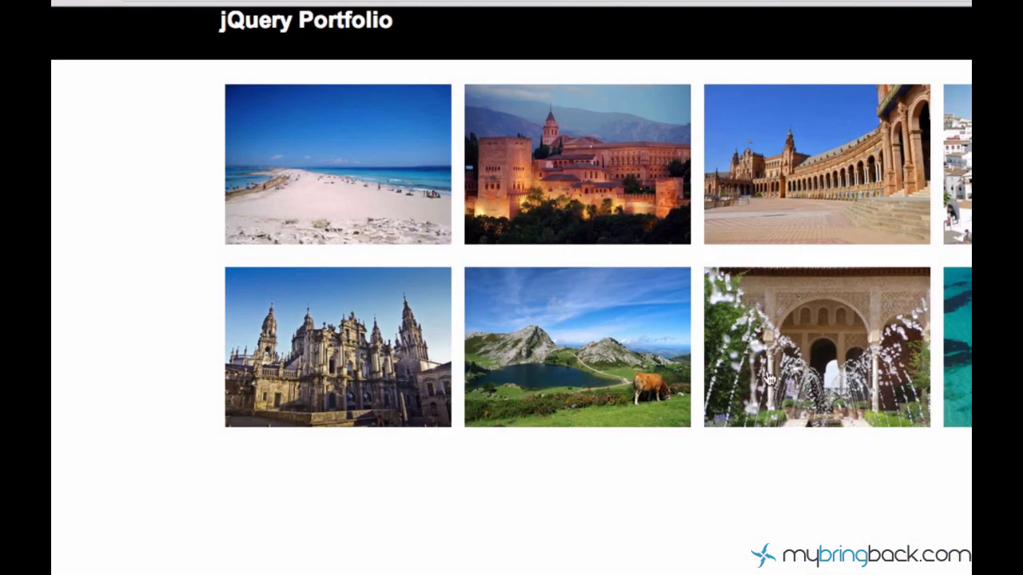
mouse_move(622, 310)
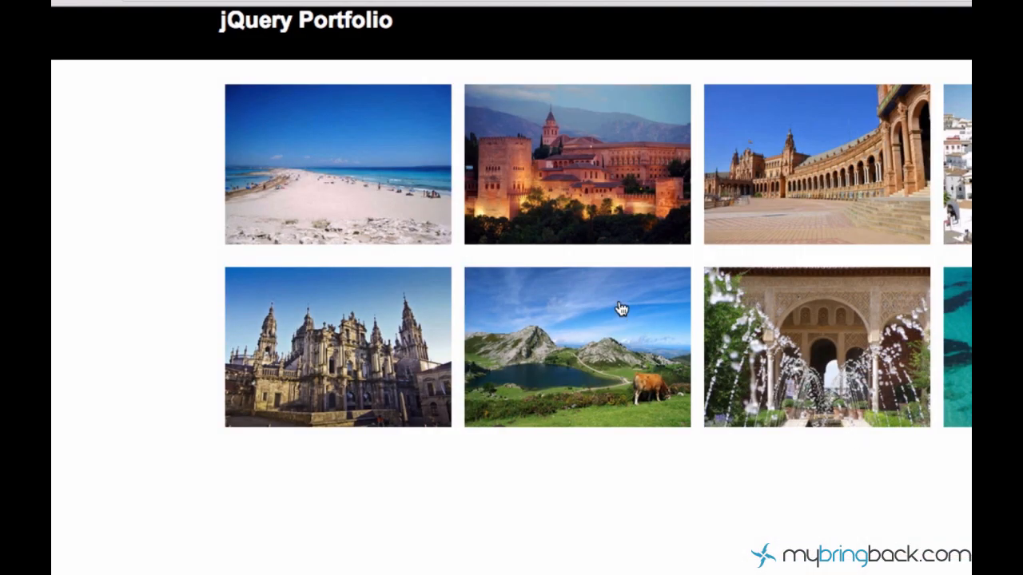
mouse_move(759, 35)
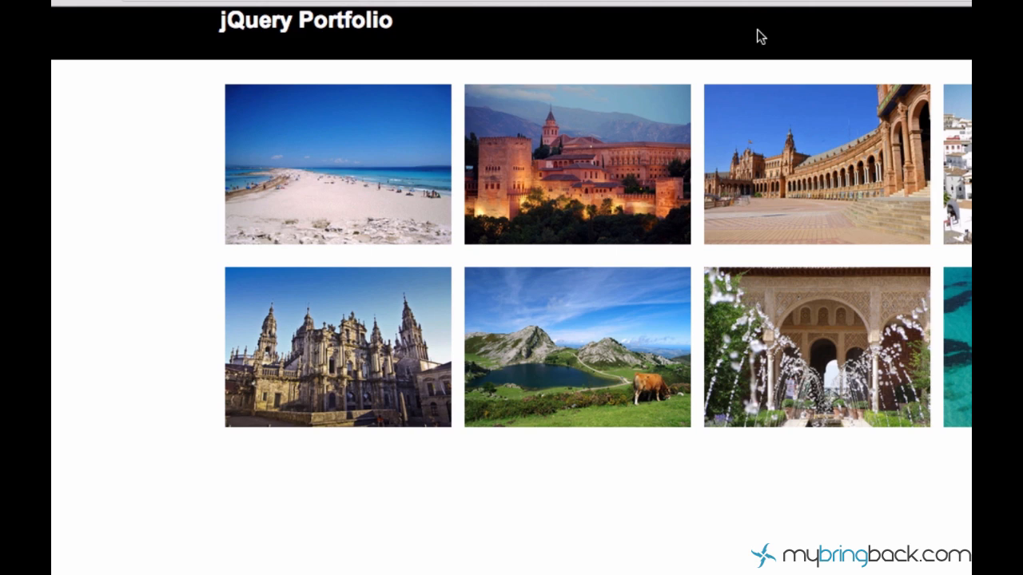
mouse_move(751, 36)
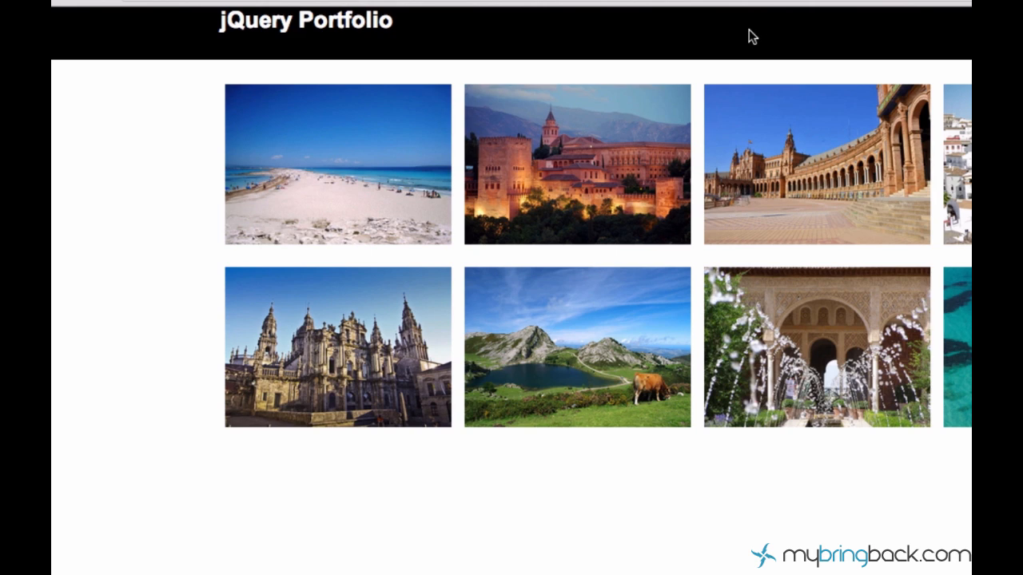
mouse_move(716, 66)
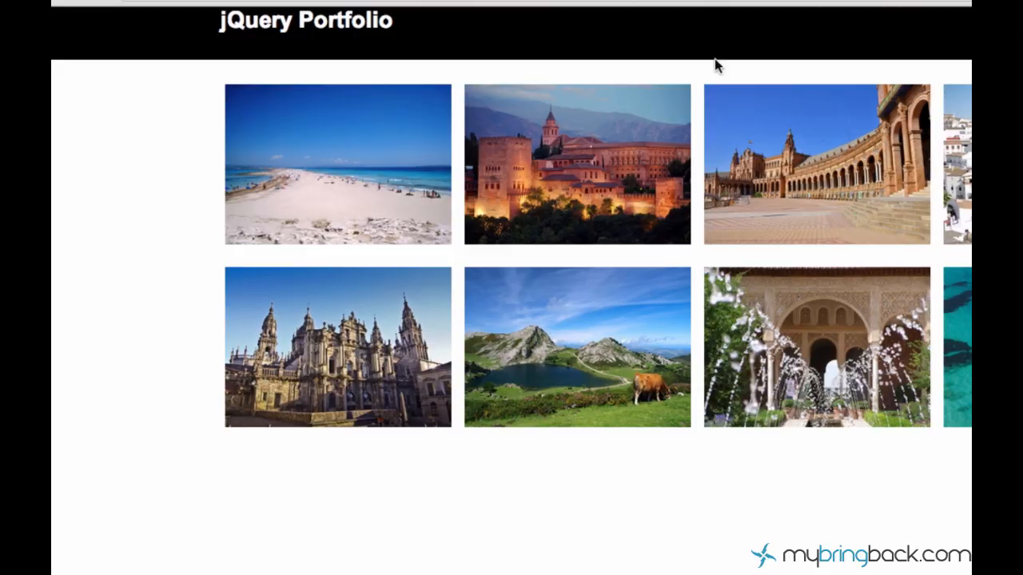